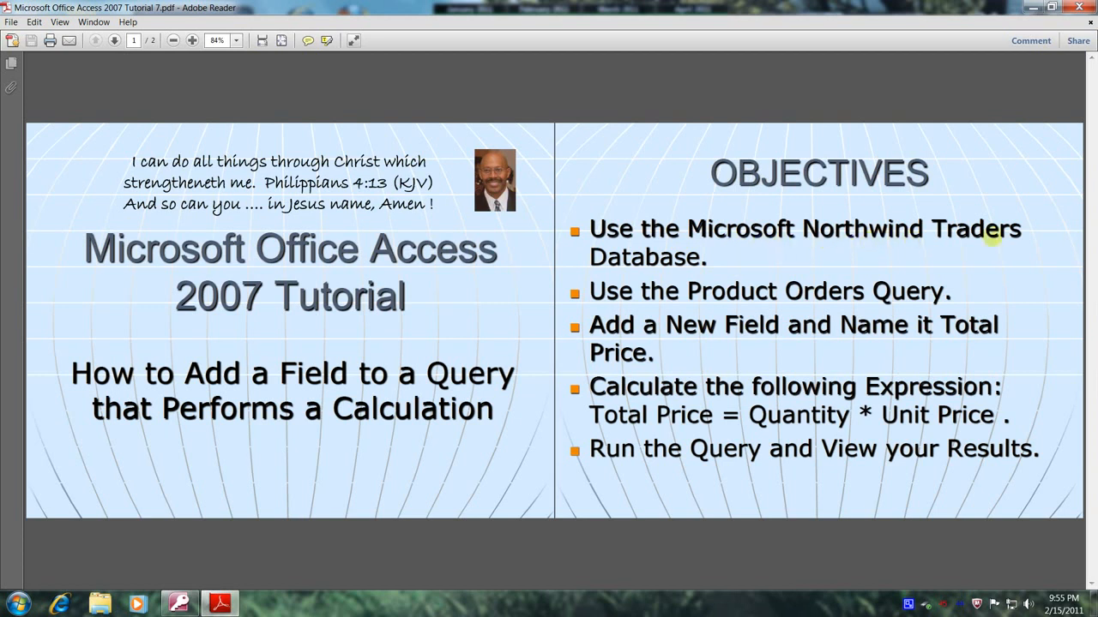
mouse_move(683, 320)
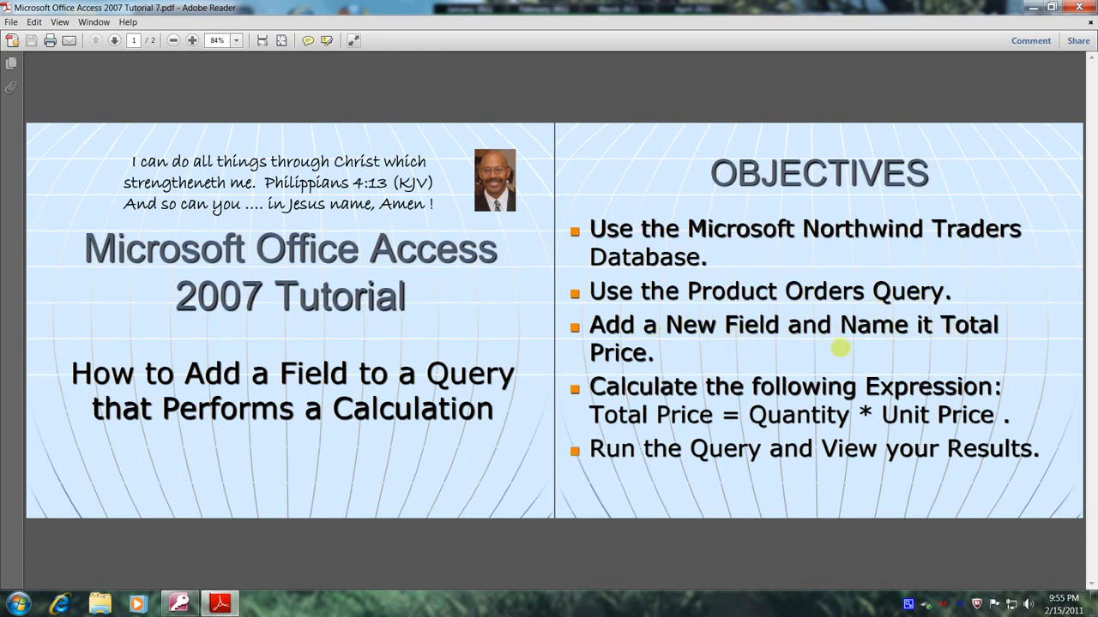
mouse_move(805, 390)
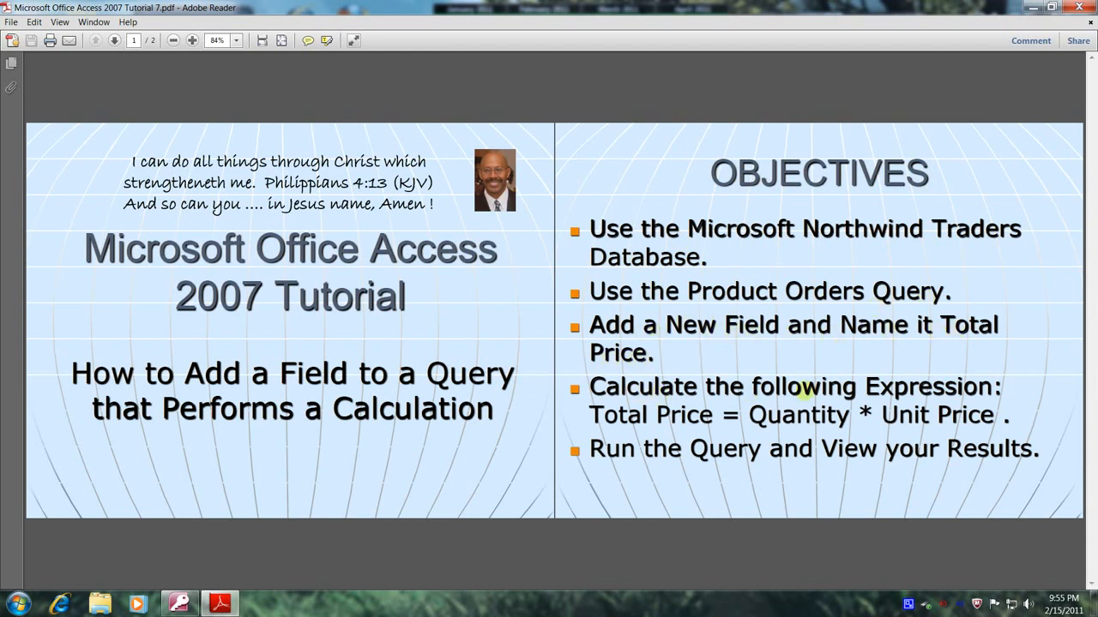
mouse_move(661, 424)
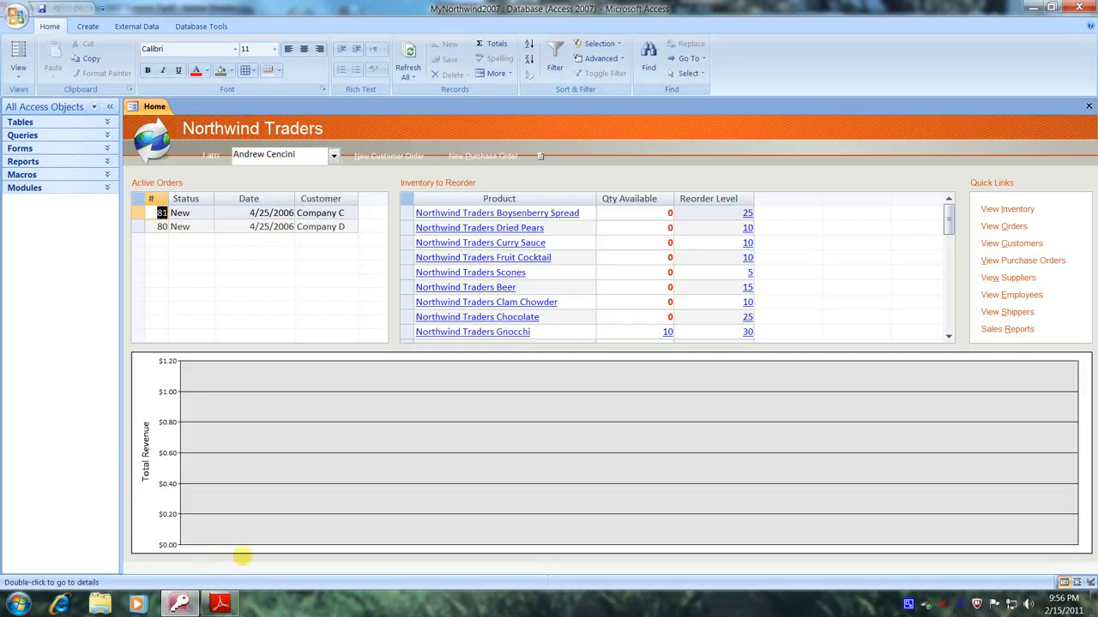
mouse_move(133, 303)
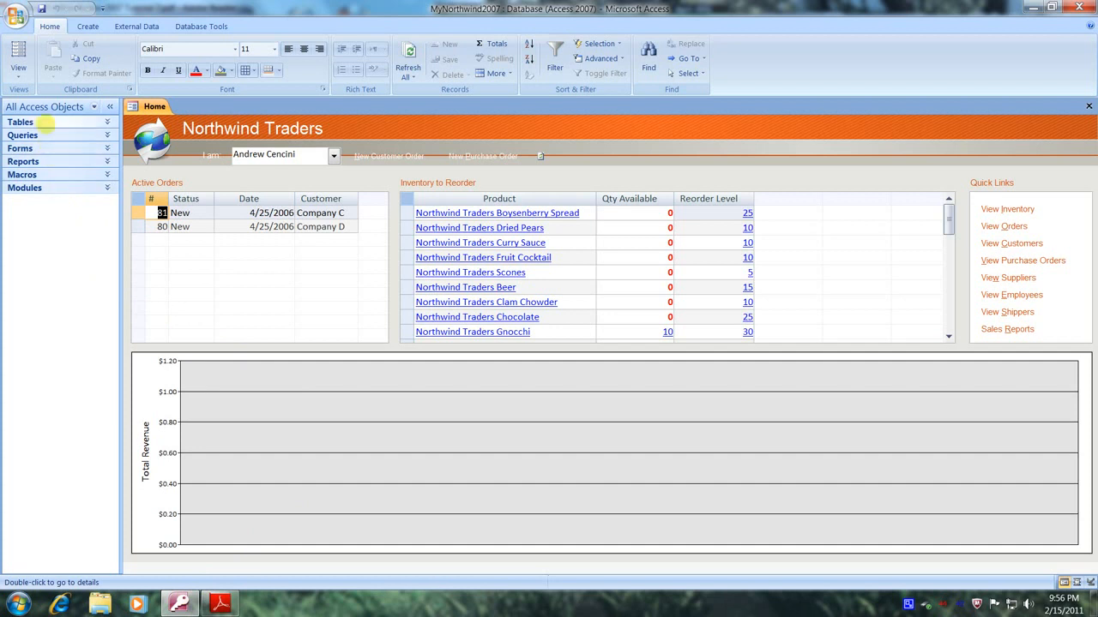
mouse_move(47, 106)
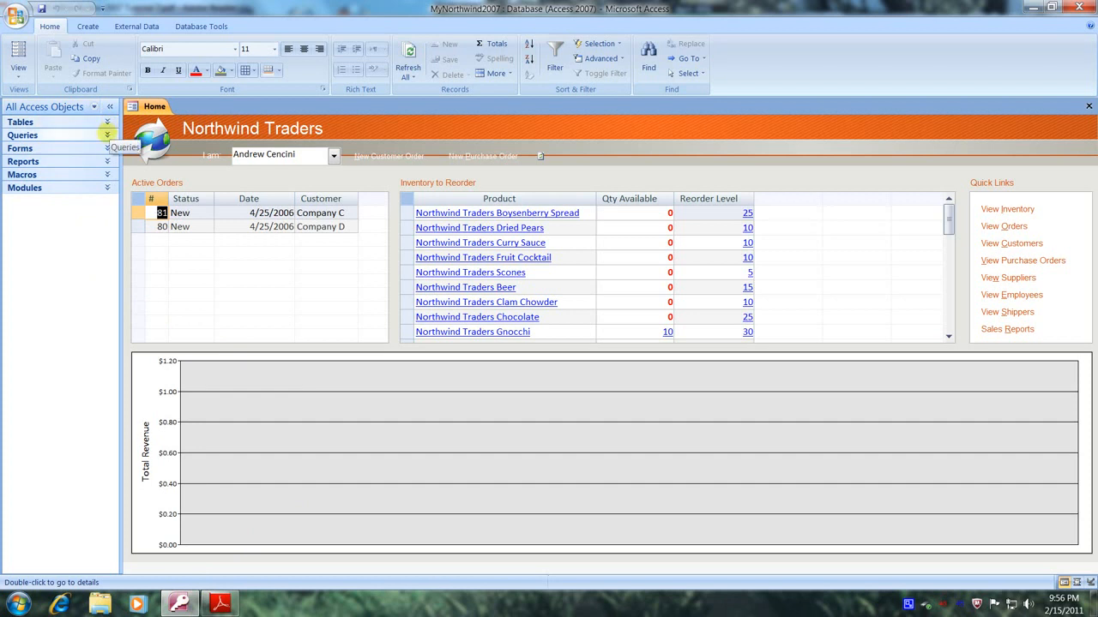
Expand the Queries list and bring up the Product Orders query's context menu
left_click(23, 135)
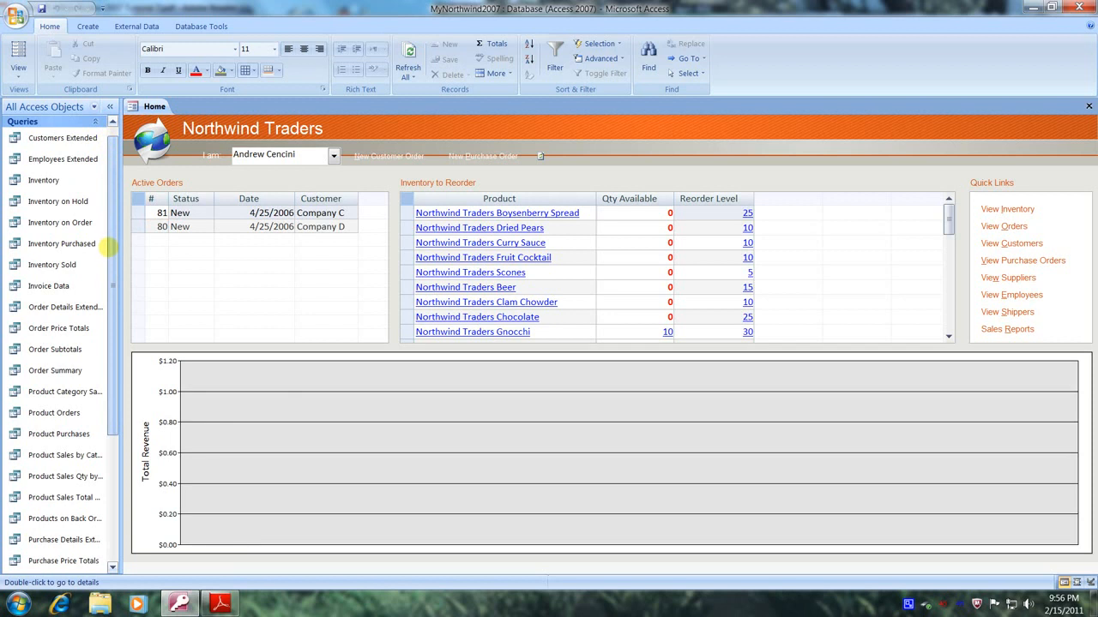
left_click(54, 413)
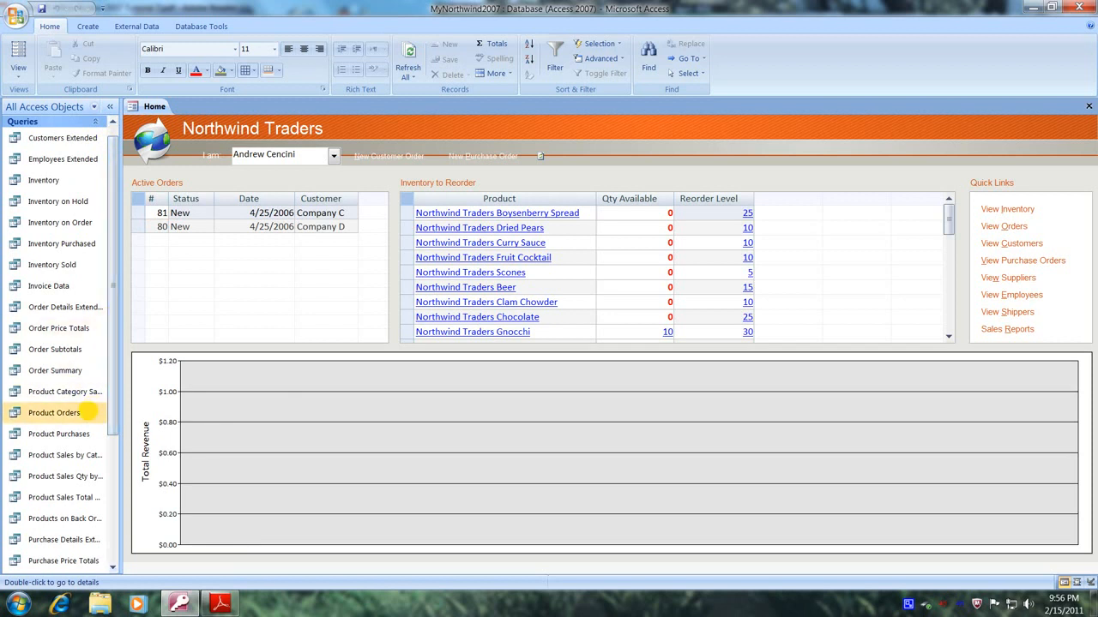
mouse_move(54, 412)
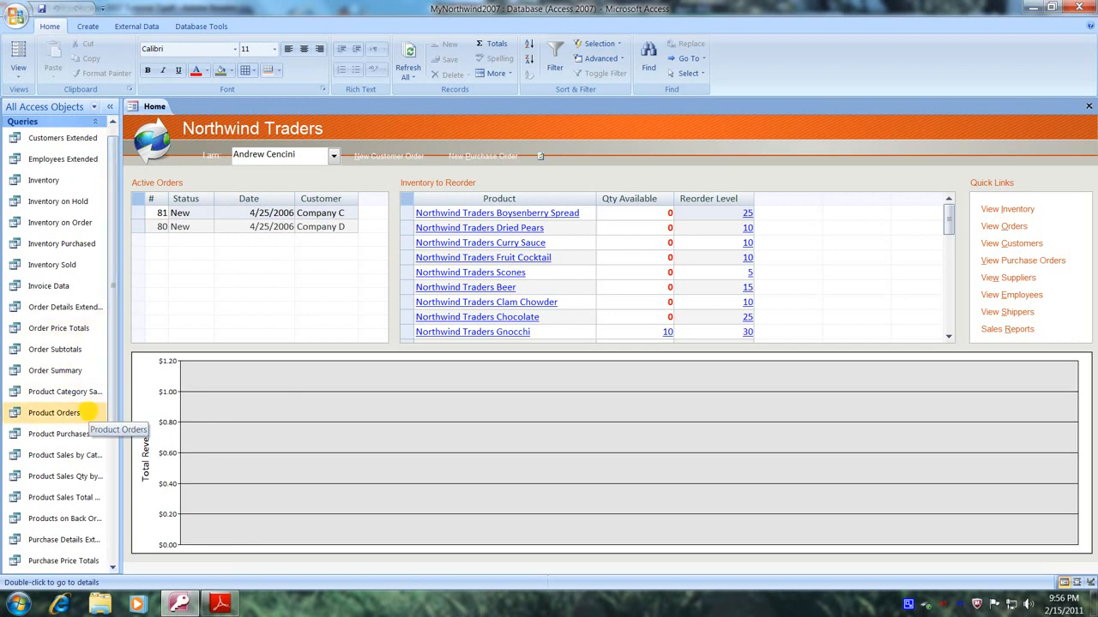
right_click(54, 412)
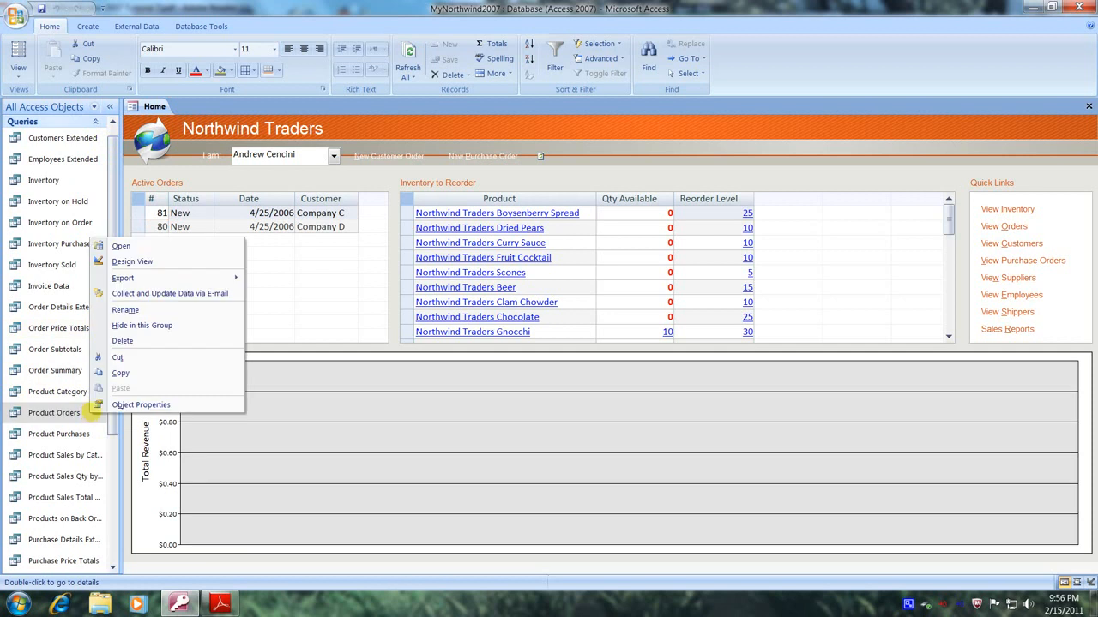
mouse_move(132, 262)
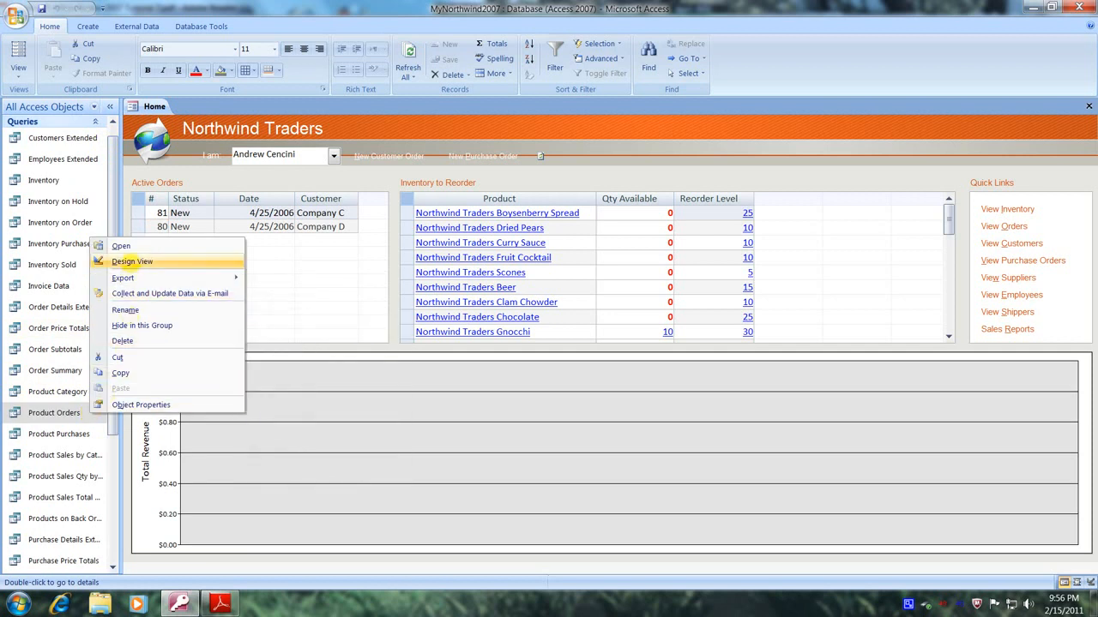
Open Product Orders in Design View and select the first empty Field column
left_click(131, 262)
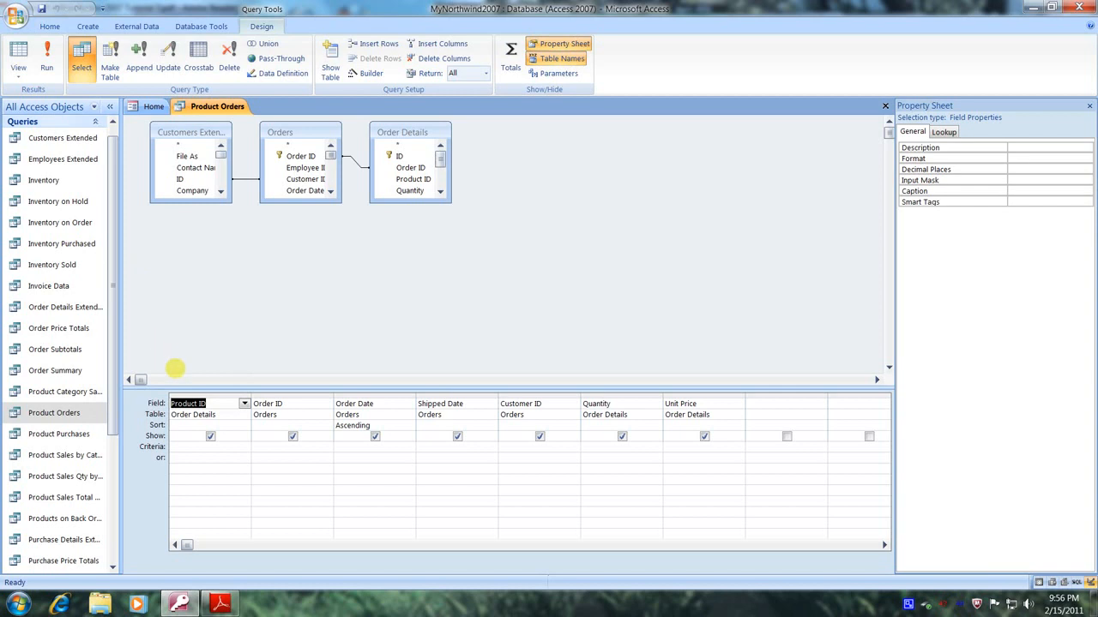
mouse_move(411, 411)
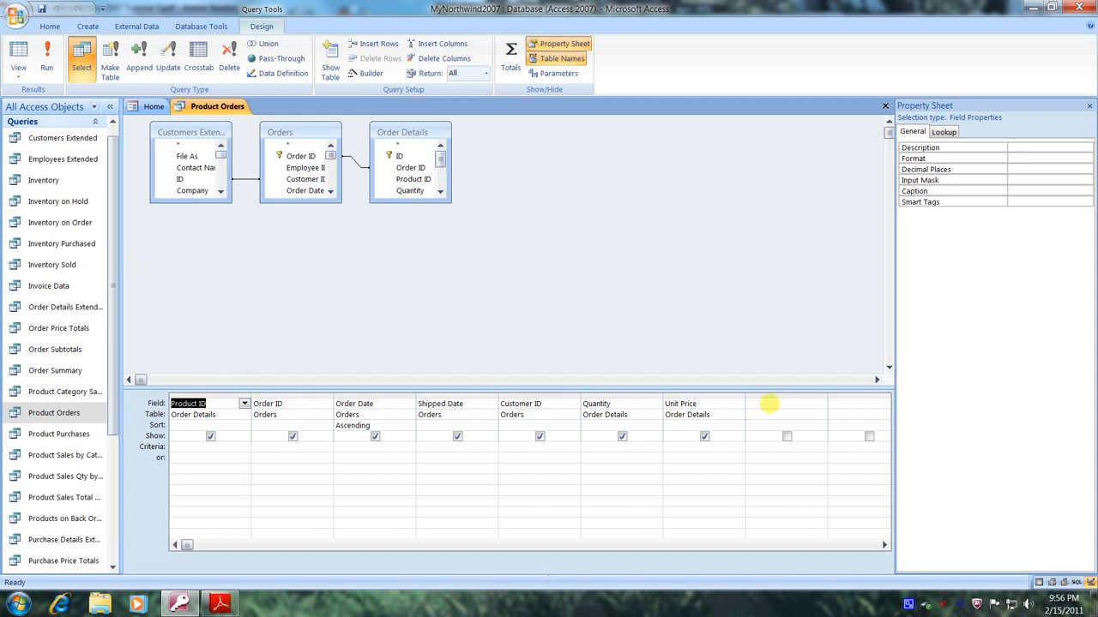
left_click(787, 403)
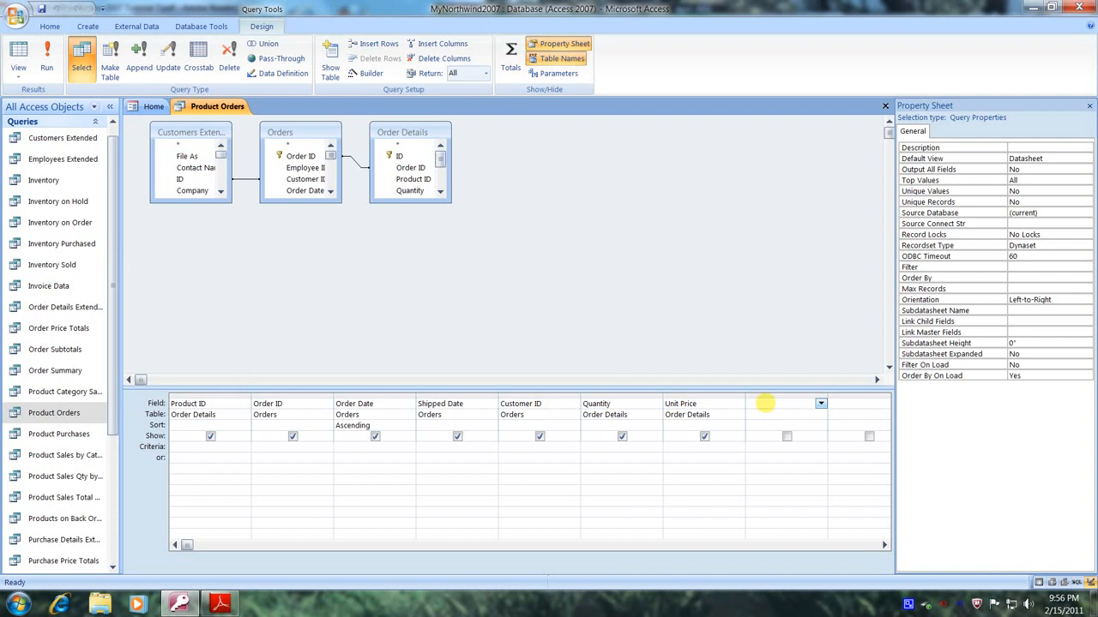
mouse_move(707, 345)
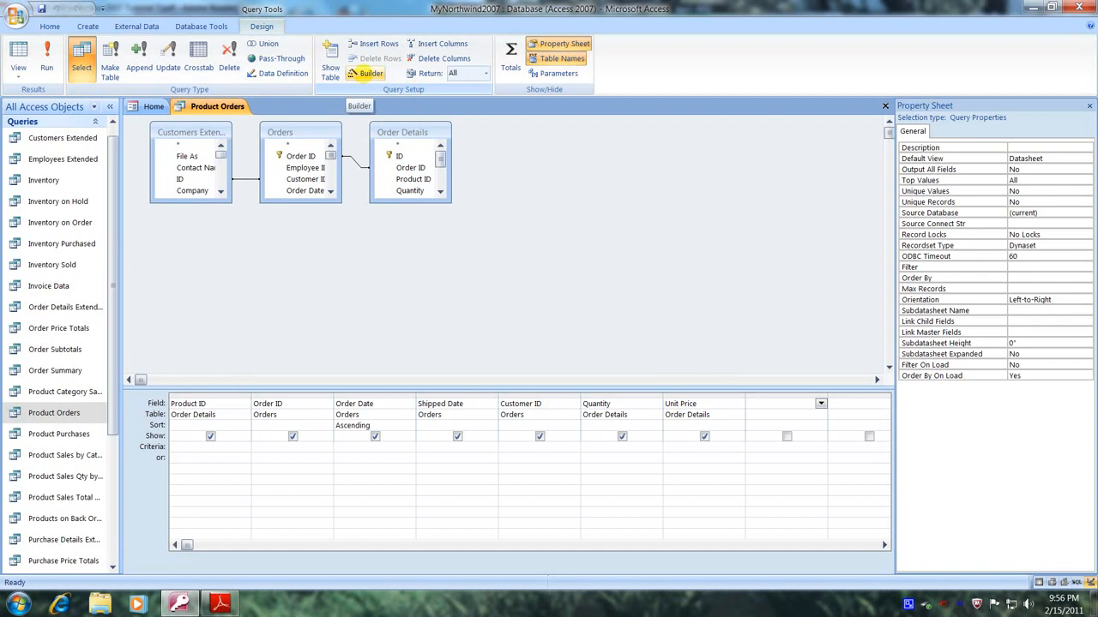
Build the expression [Quantity]*[Unit Price] in Expression Builder for the new column
left_click(370, 73)
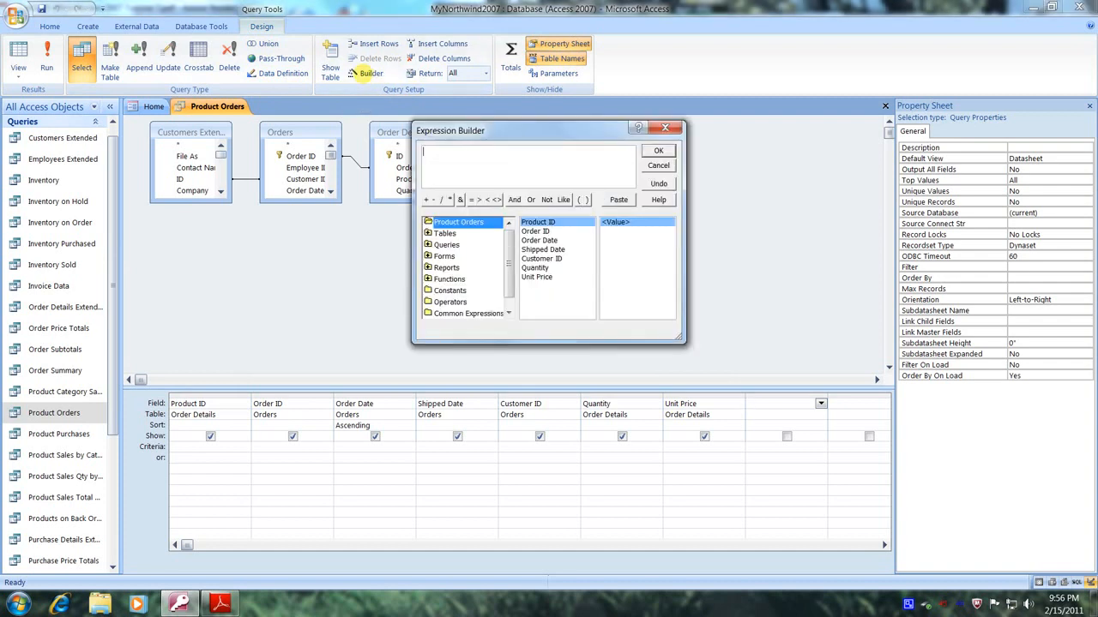
mouse_move(367, 227)
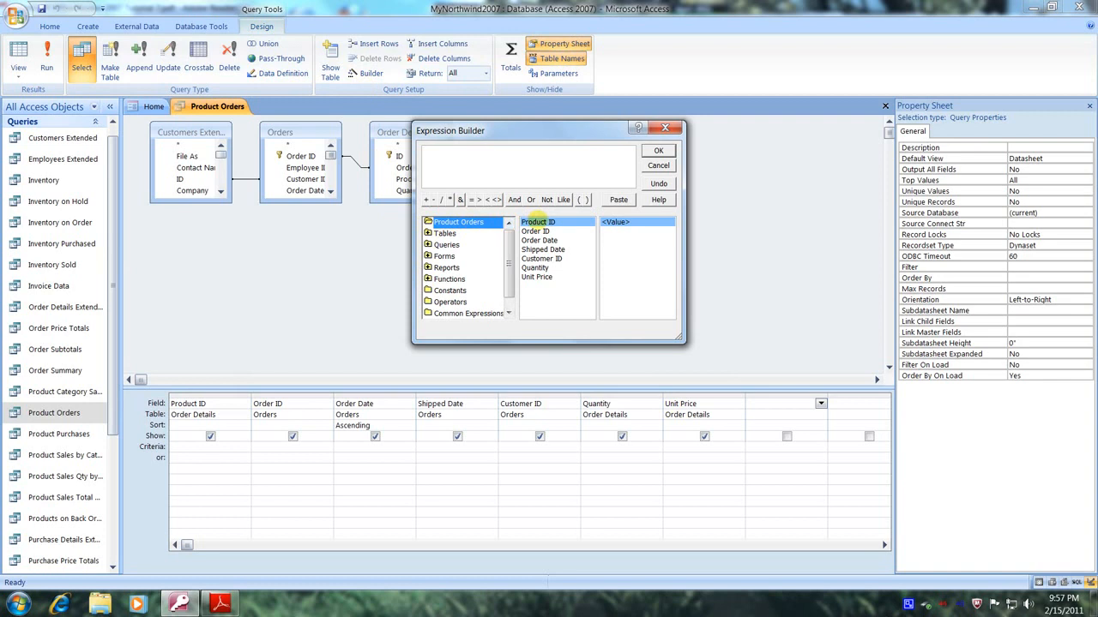
left_click(534, 268)
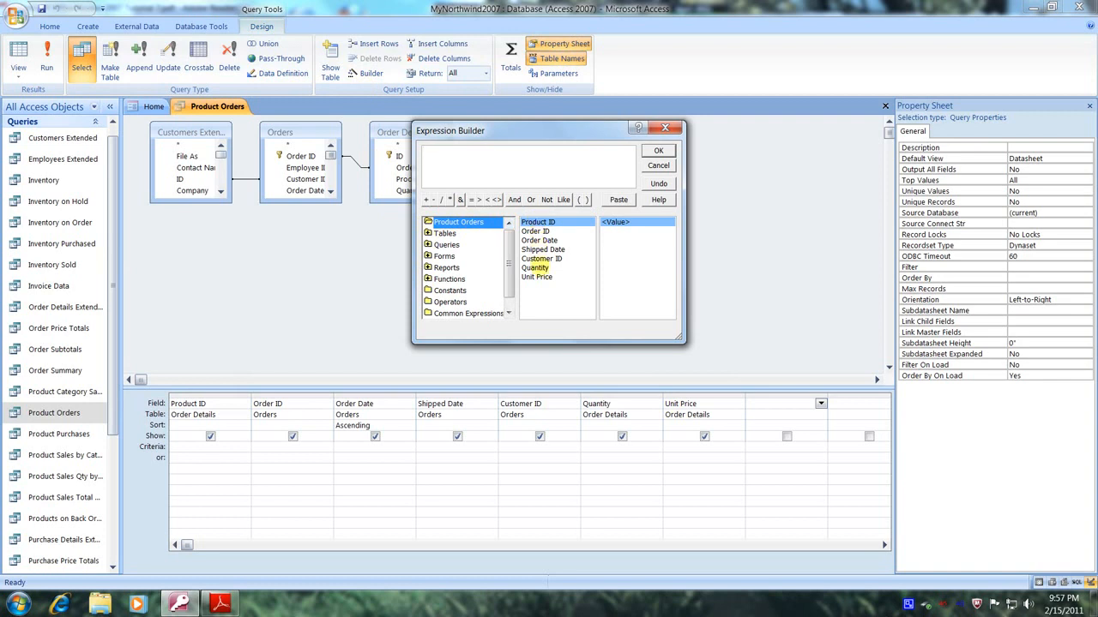
left_click(535, 267)
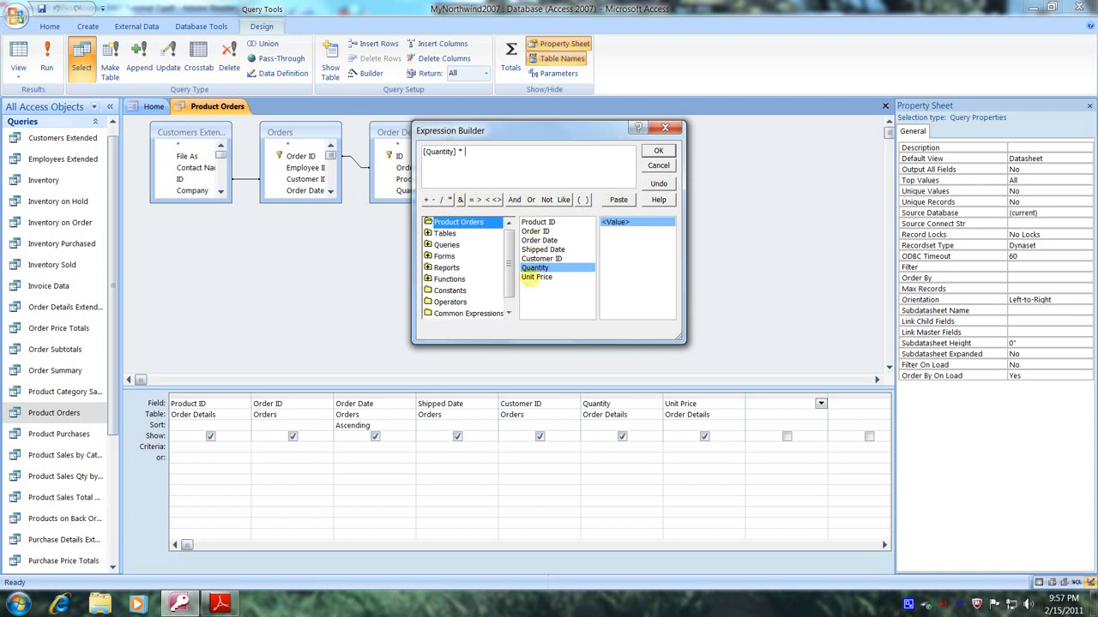
left_click(537, 276)
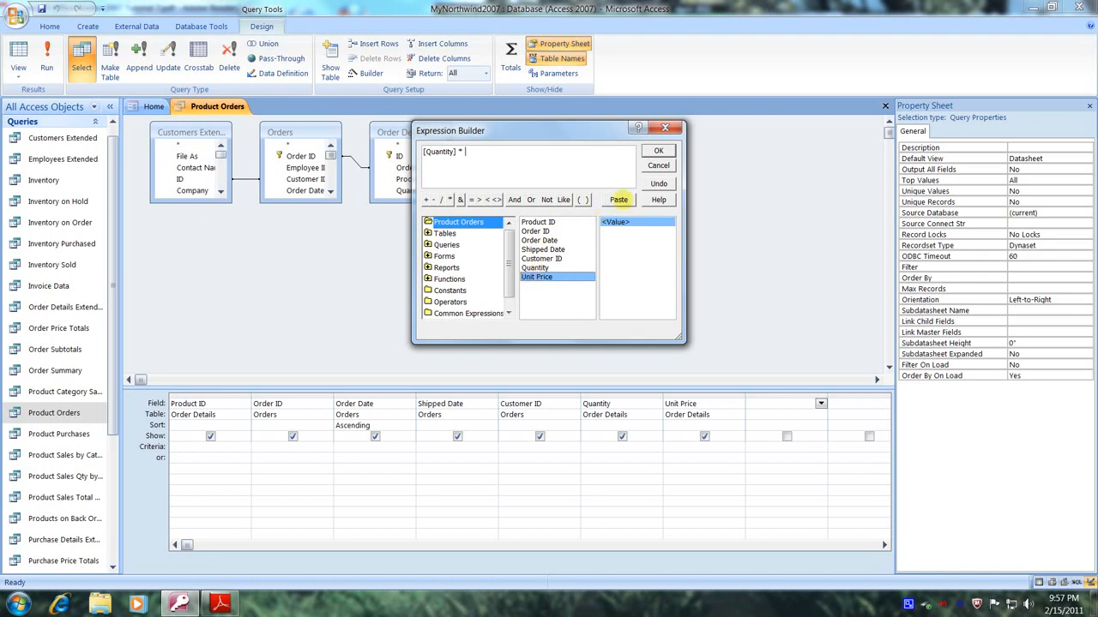
double_click(536, 277)
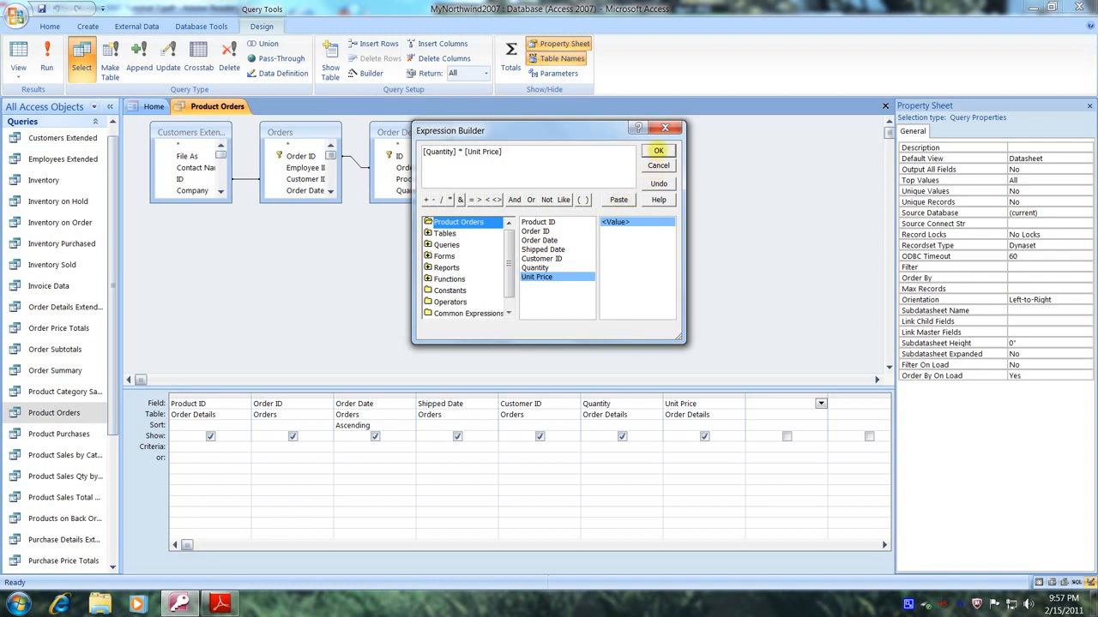
left_click(658, 150)
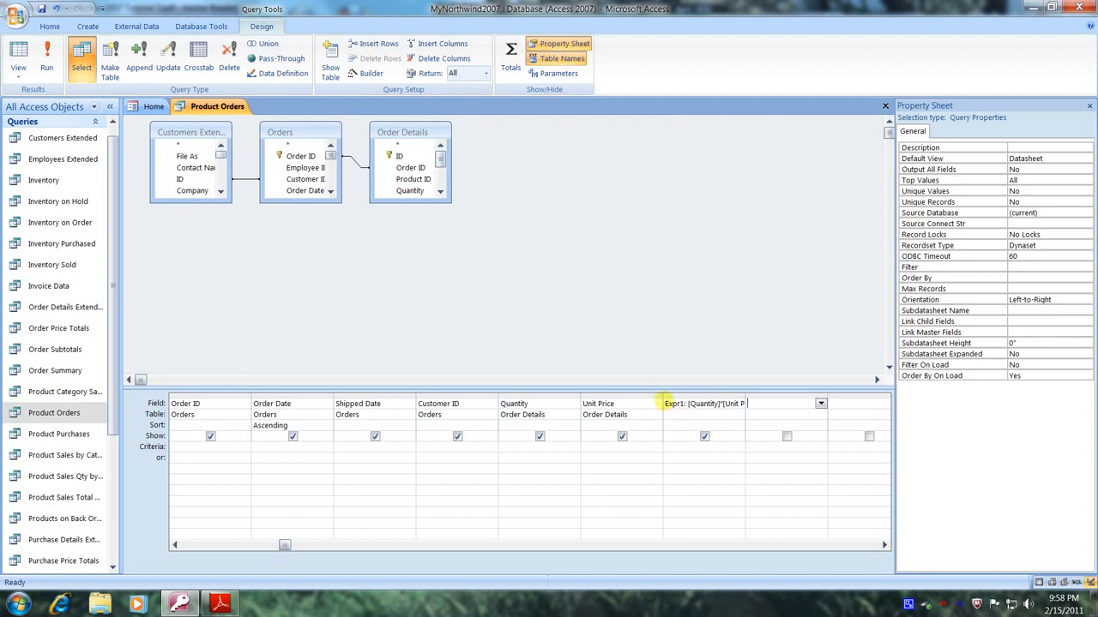
Replace the Expr1 label with 'Total' as the calculated column's name
left_click(703, 403)
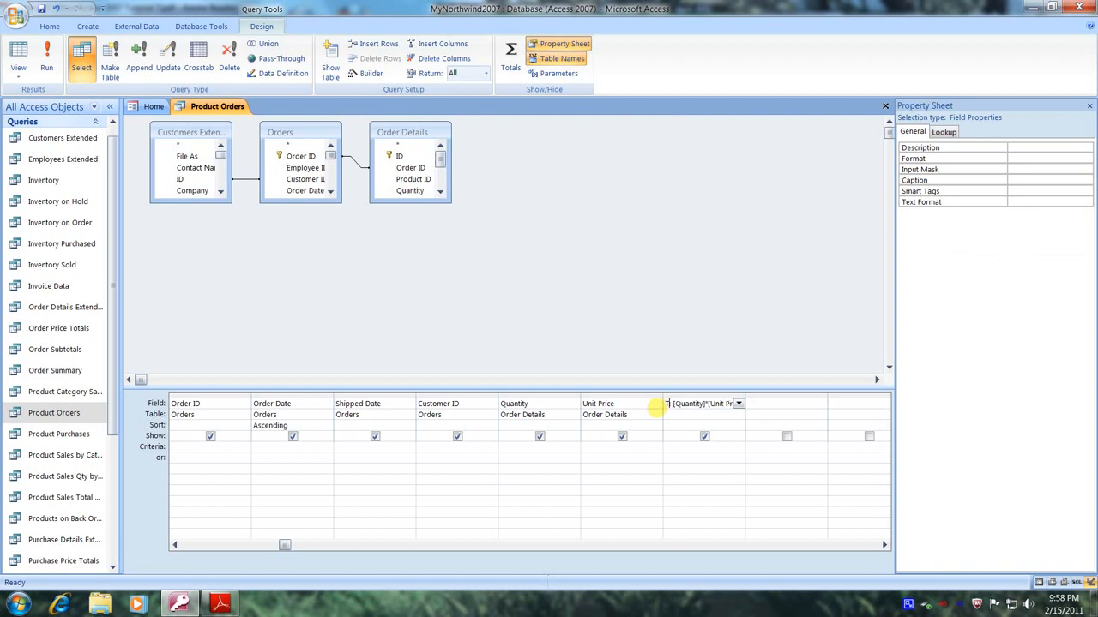
type("Total:")
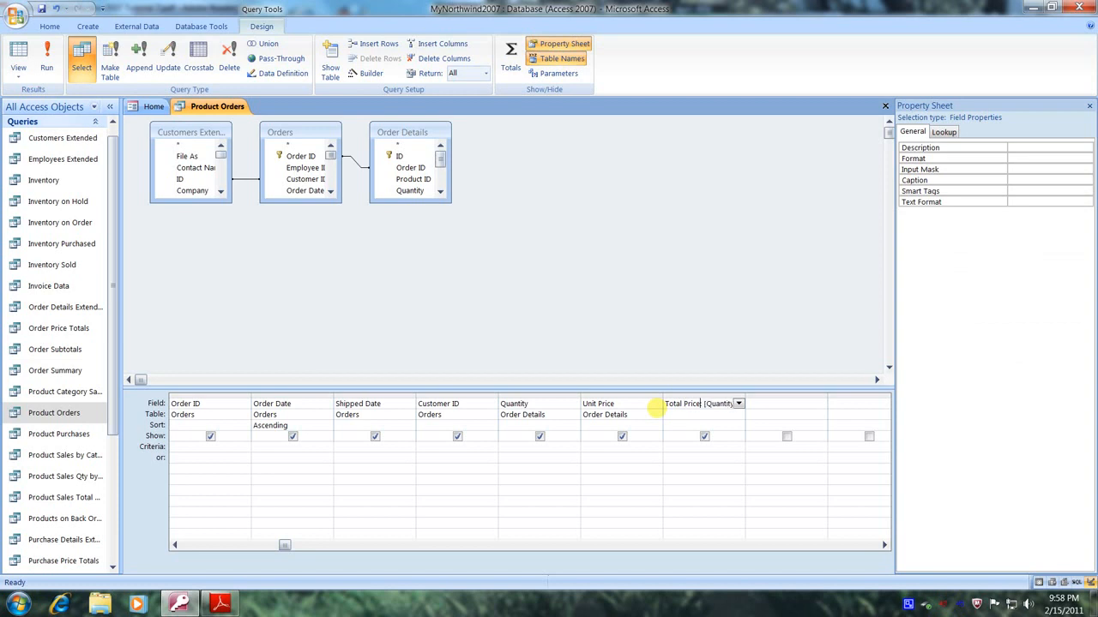
mouse_move(811, 297)
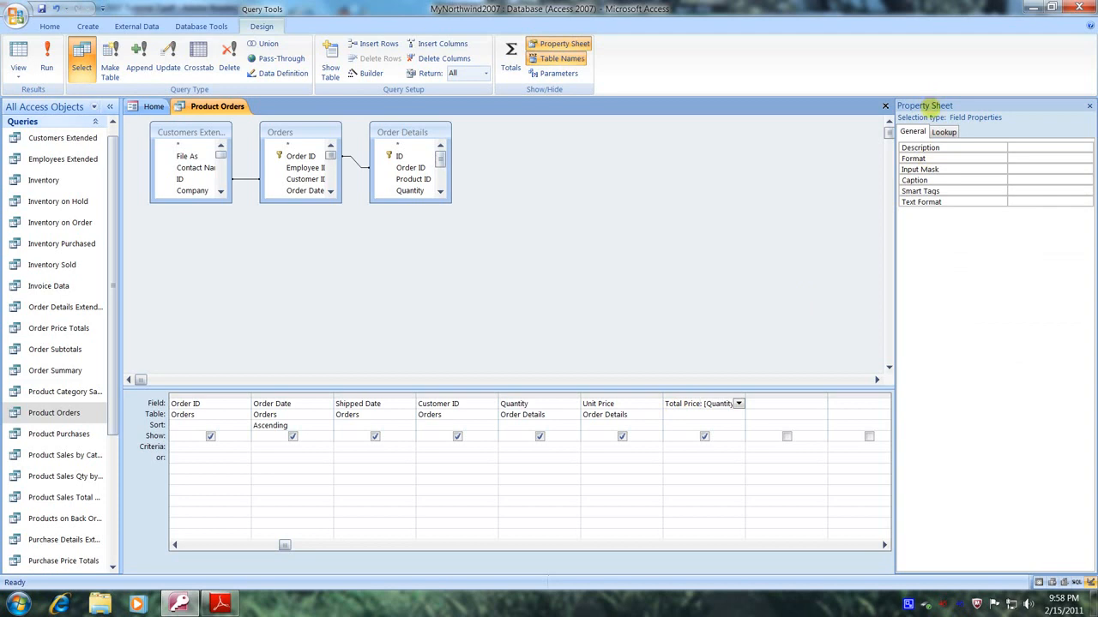
Set the Total Price field's Format property to Currency
left_click(1046, 158)
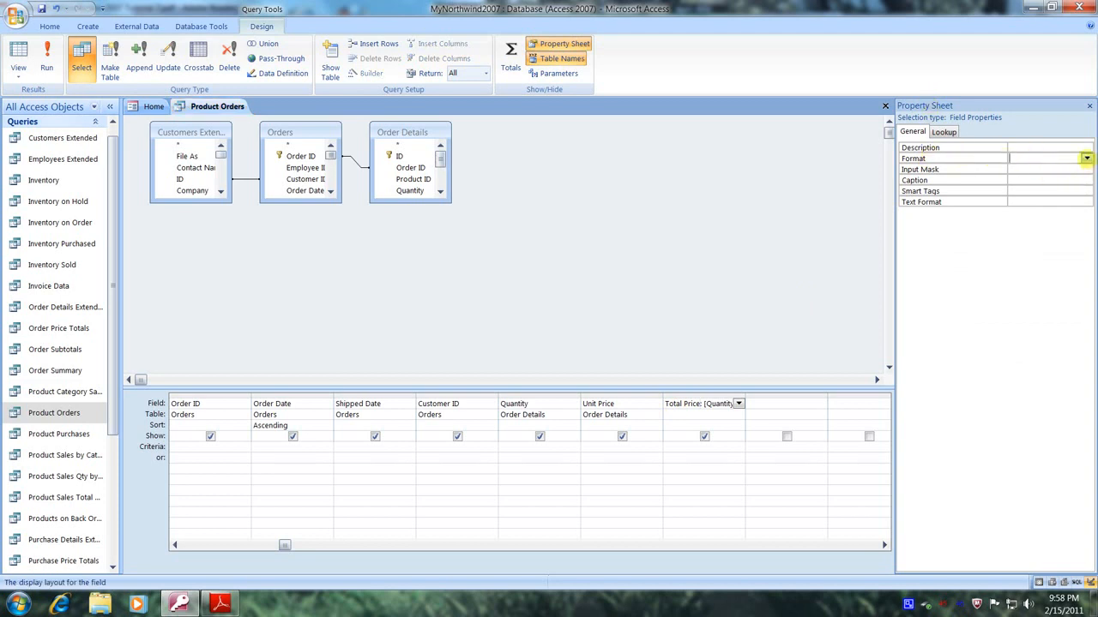
left_click(1086, 159)
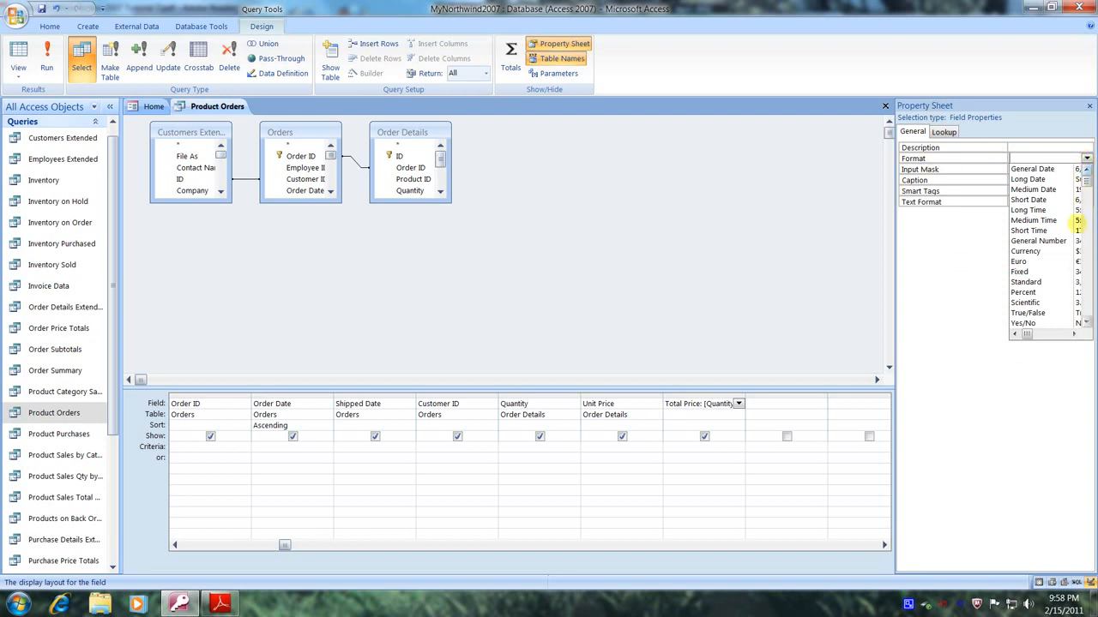
left_click(1025, 252)
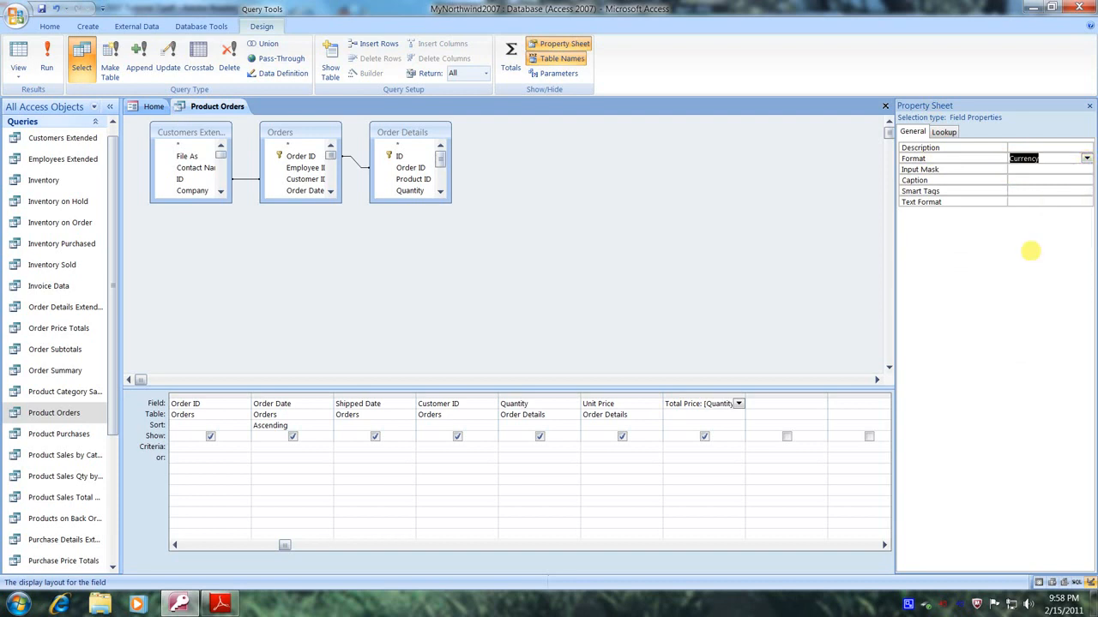
mouse_move(331, 291)
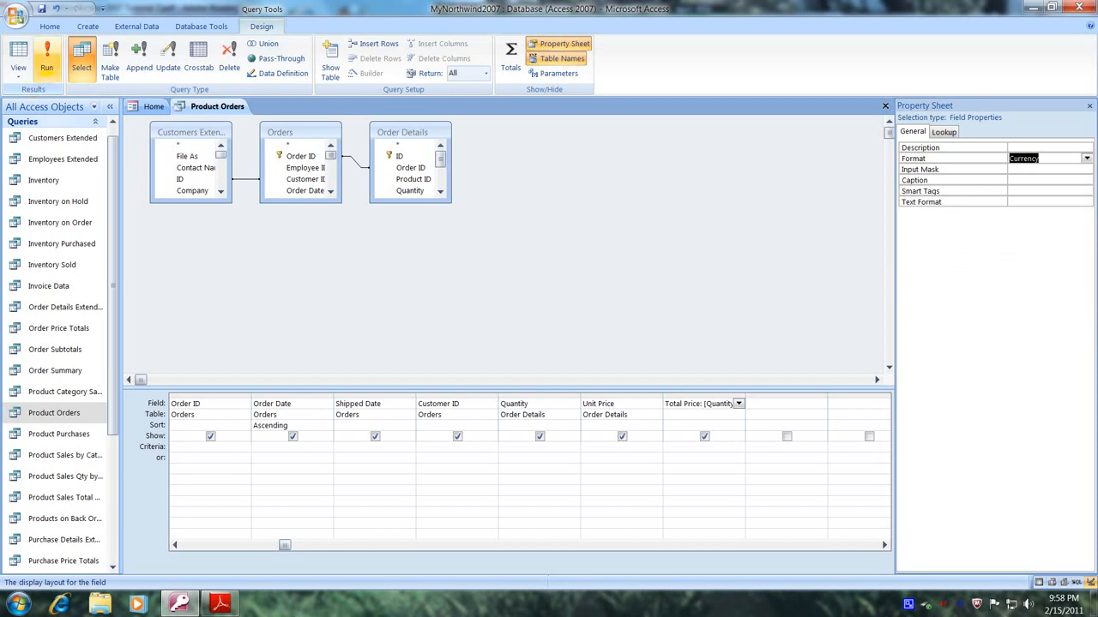
mouse_move(47, 62)
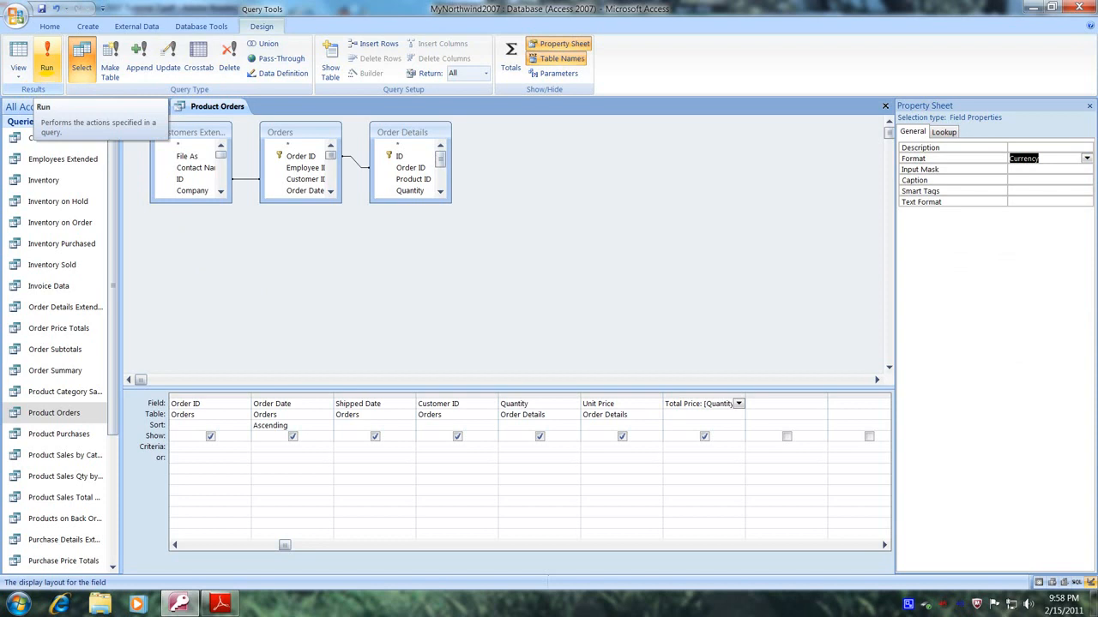
Run the Product Orders query to view Total Price currency values in Datasheet View
left_click(46, 56)
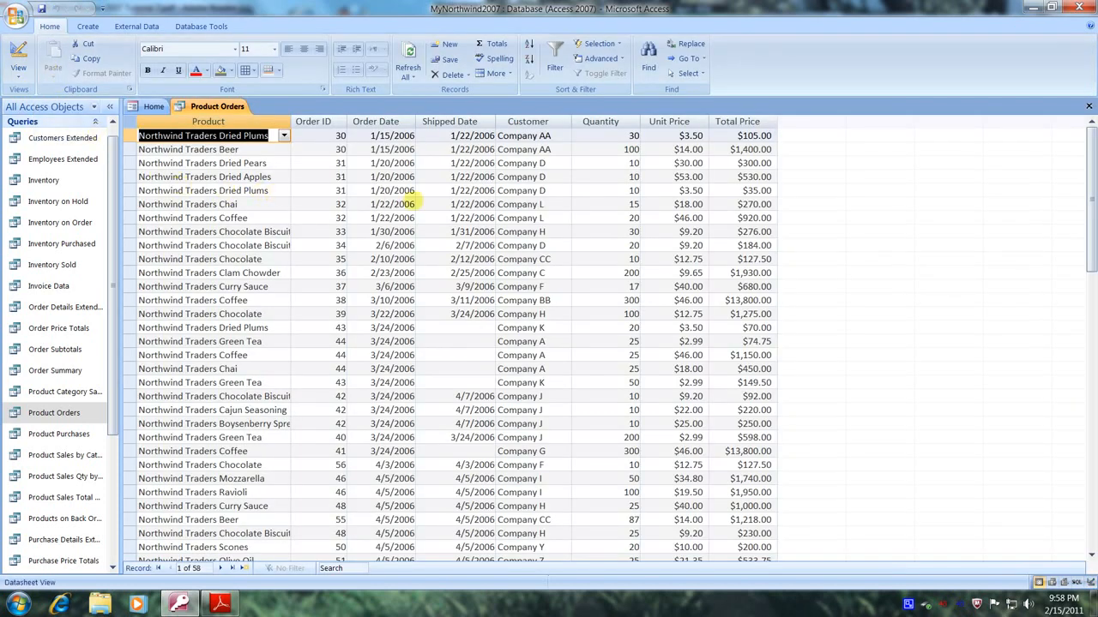
mouse_move(603, 162)
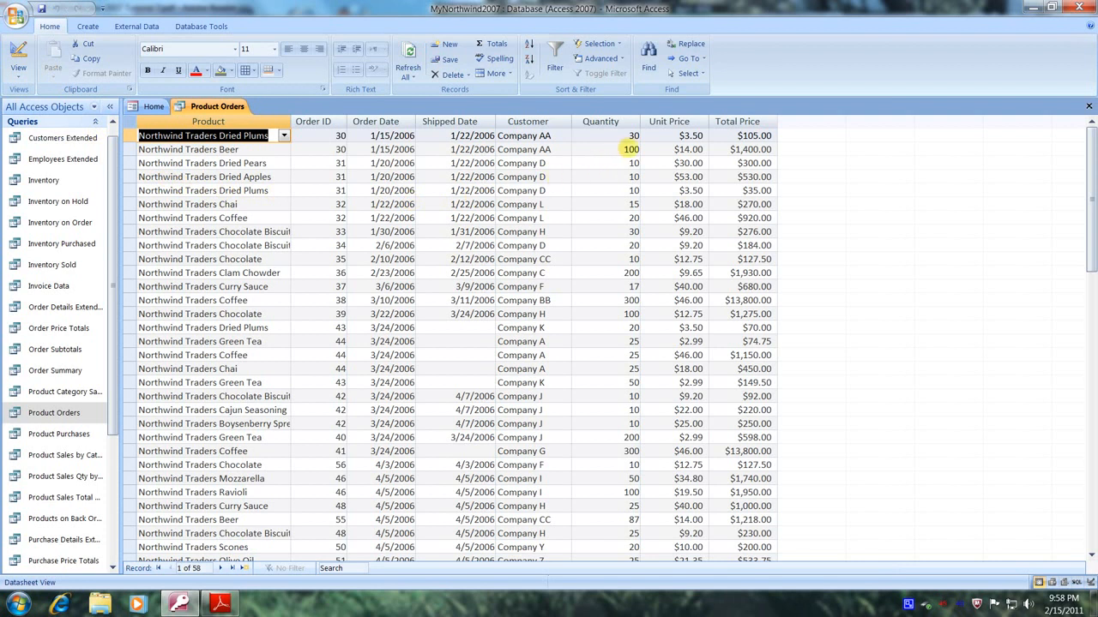
left_click(688, 150)
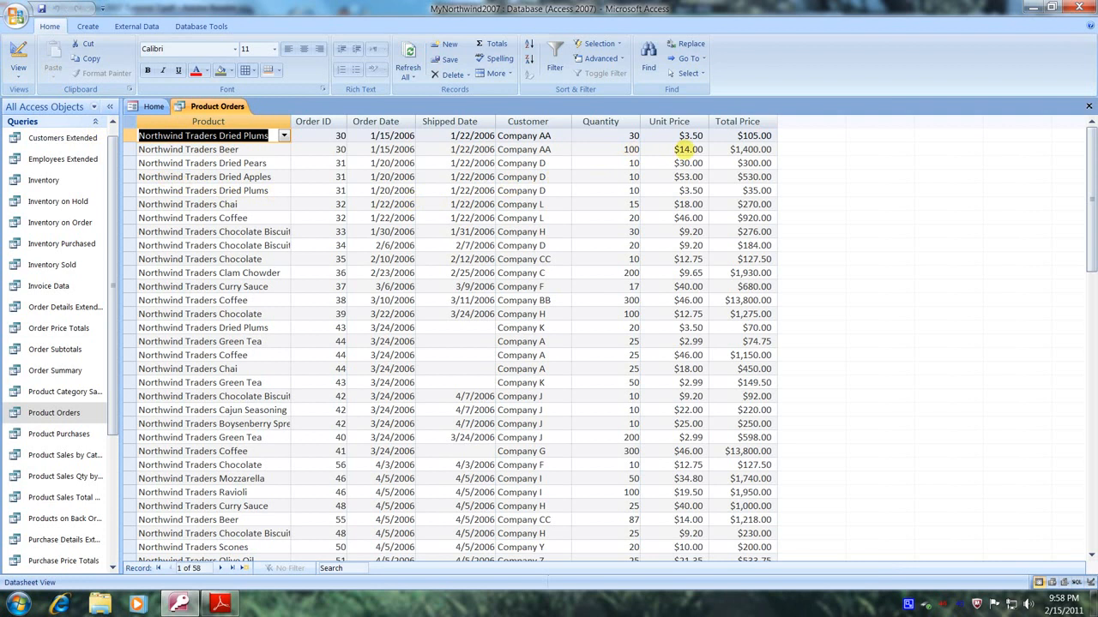